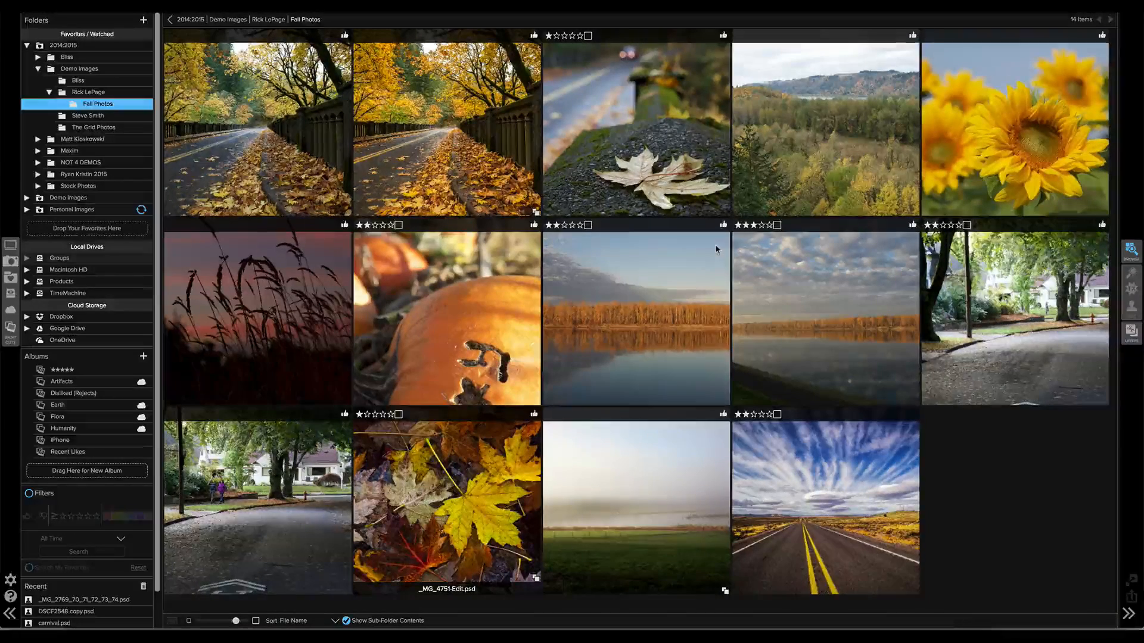
pyautogui.moveTo(795, 156)
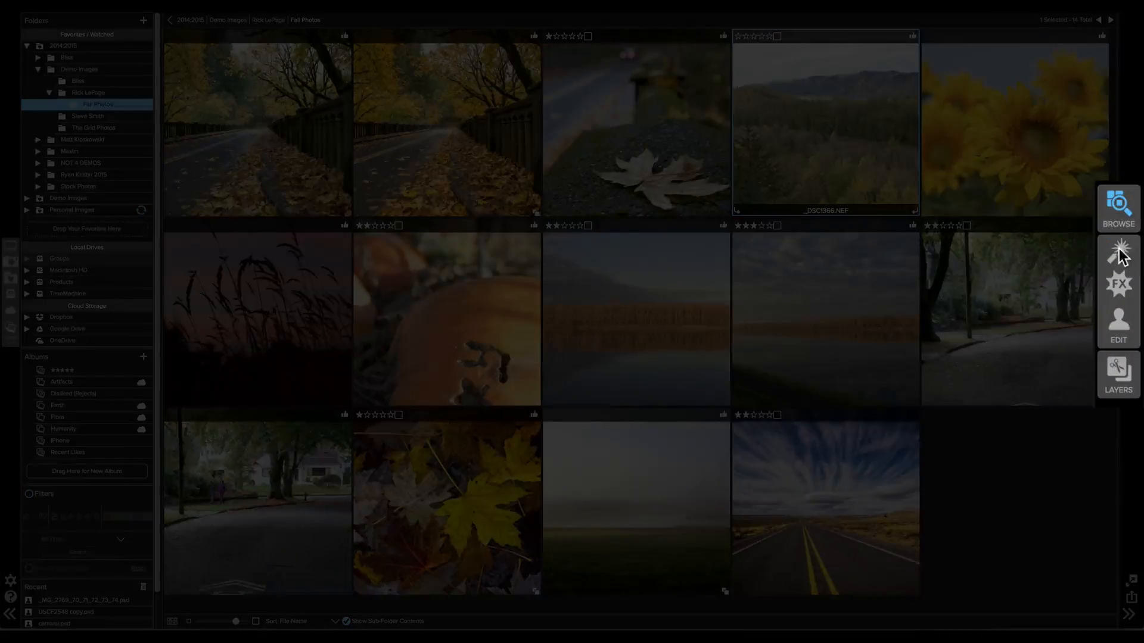
# - Start editing _DSC1366.NEF as a re-editable smart PSD copy (Adobe RGB, 16-bit, 300 ppi)
pyautogui.click(1117, 251)
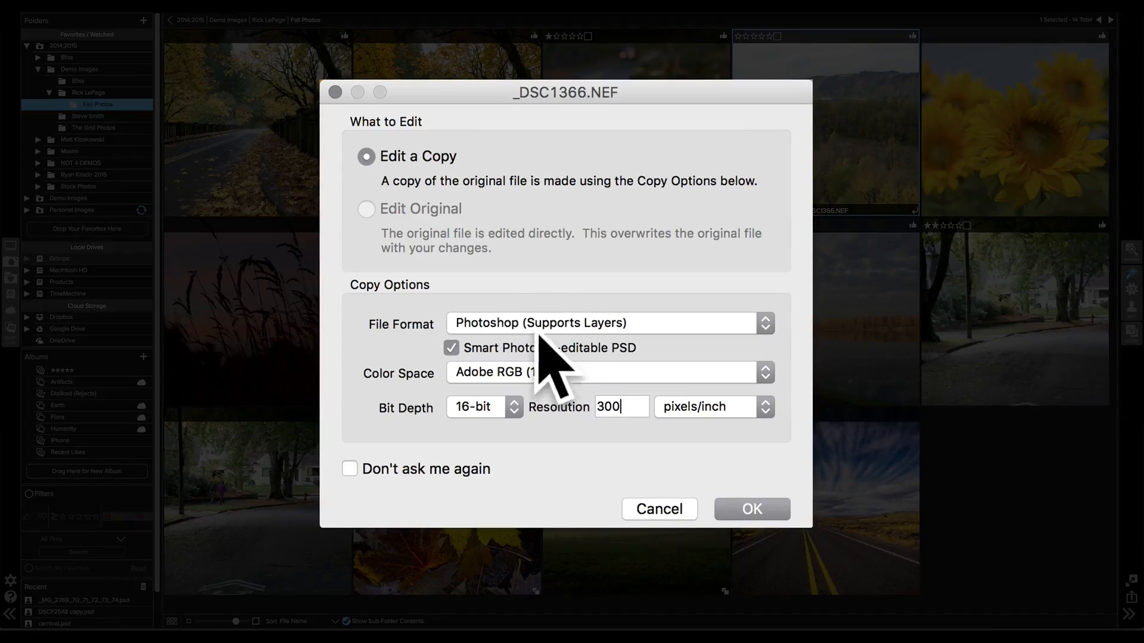
pyautogui.moveTo(695, 515)
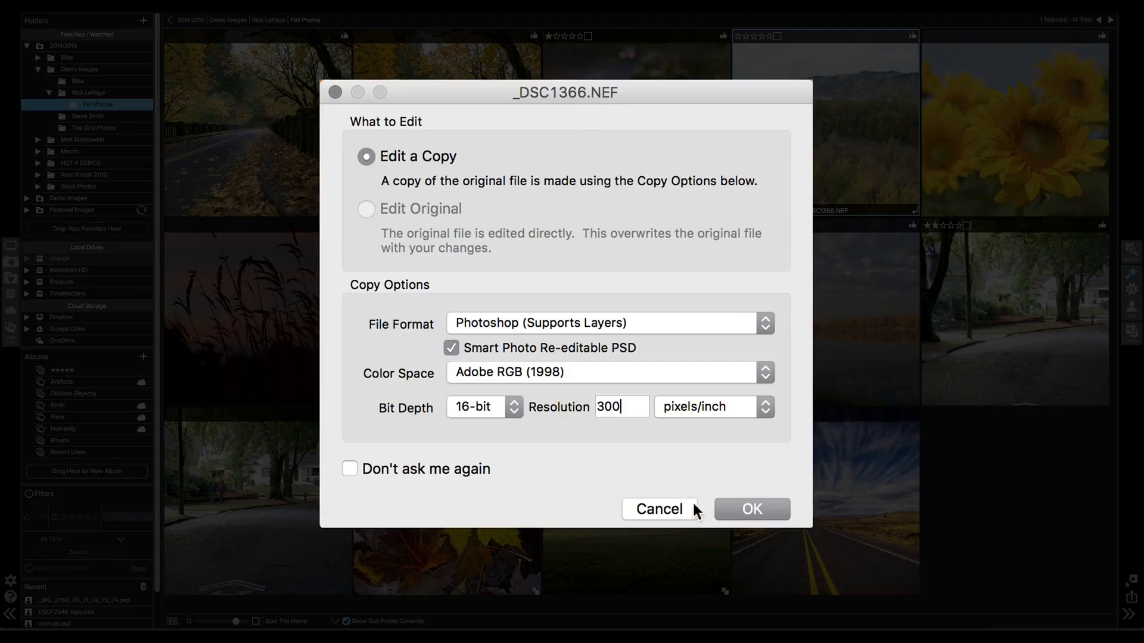
# - Create the smart PSD copy and apply Auto tone with exposure -0.2, highlights -60, detail 24
pyautogui.click(752, 509)
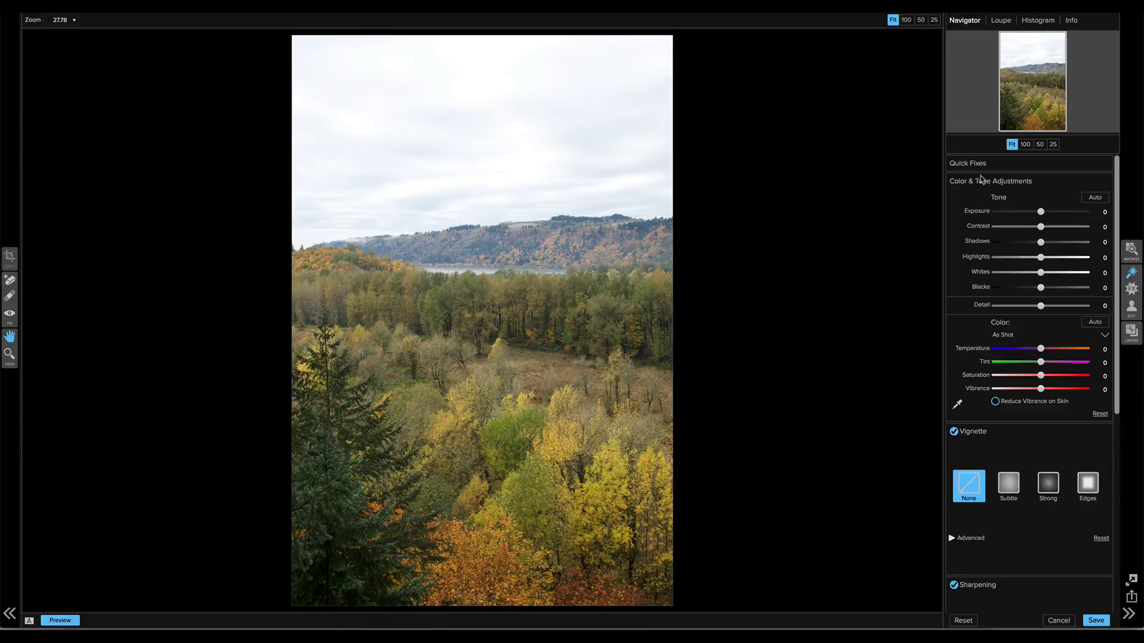
pyautogui.click(1094, 197)
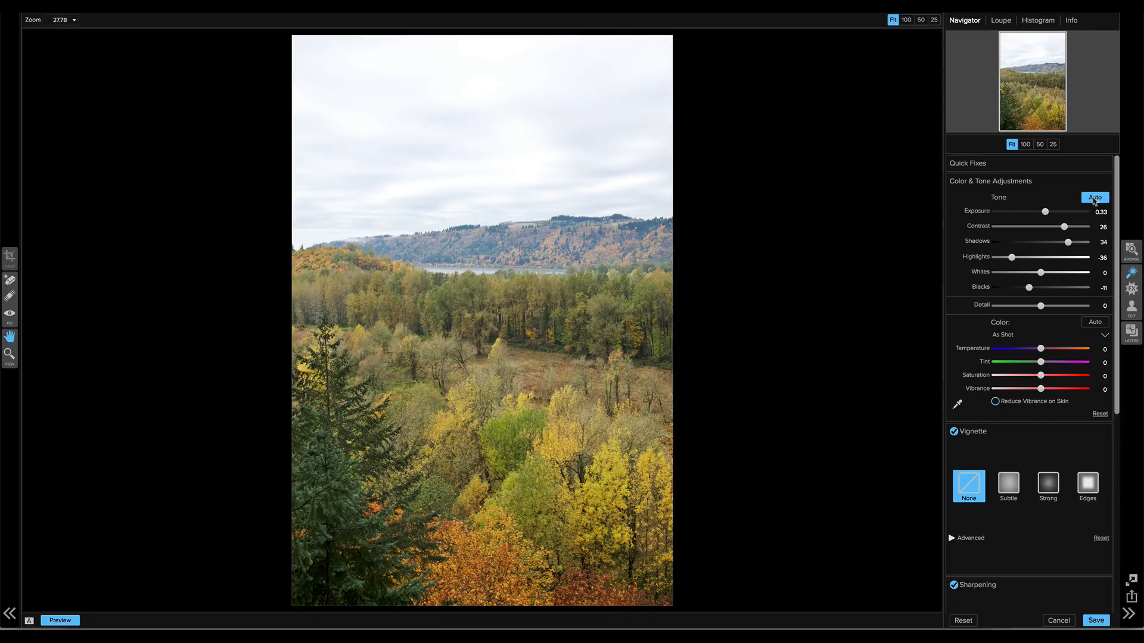
pyautogui.moveTo(1044, 212)
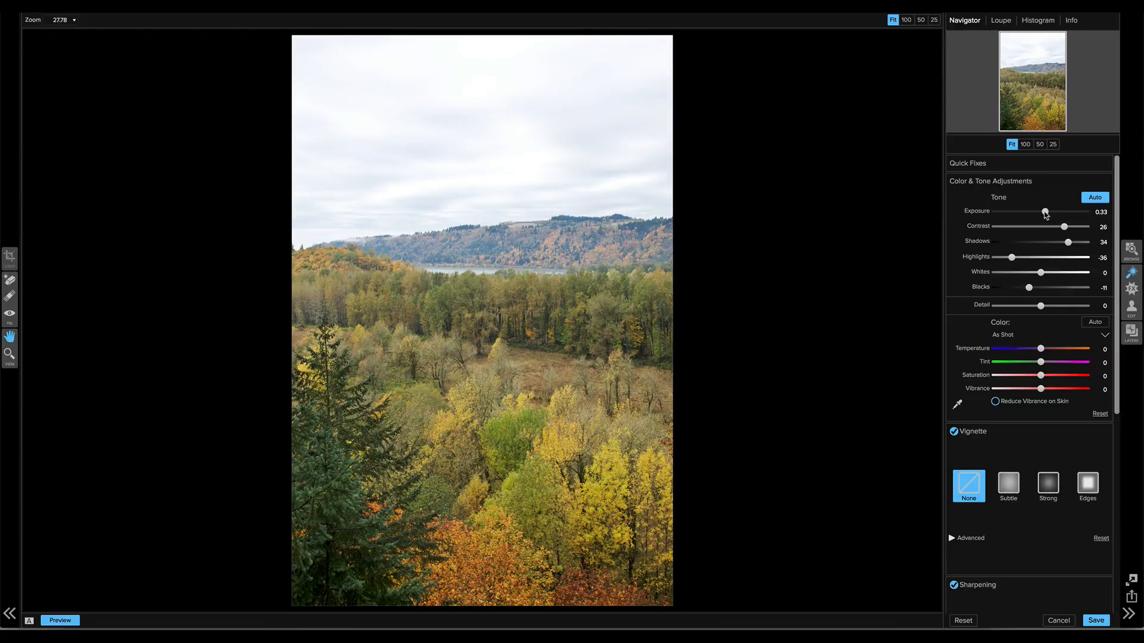
pyautogui.moveTo(1044, 211); pyautogui.dragTo(1036, 211)
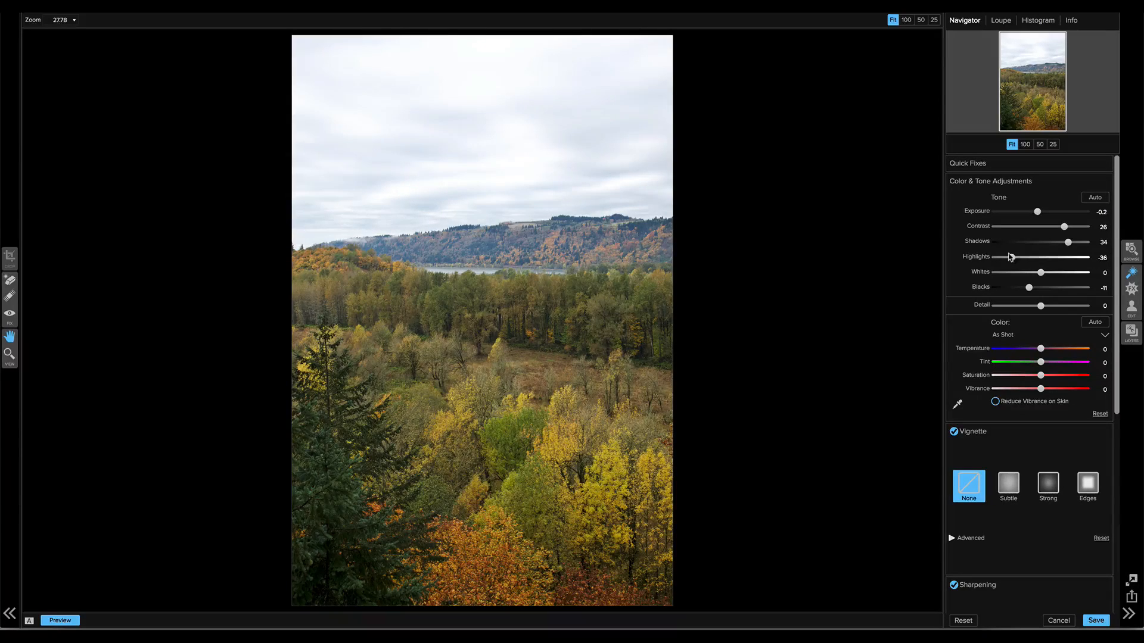
pyautogui.moveTo(1010, 256); pyautogui.dragTo(1000, 256)
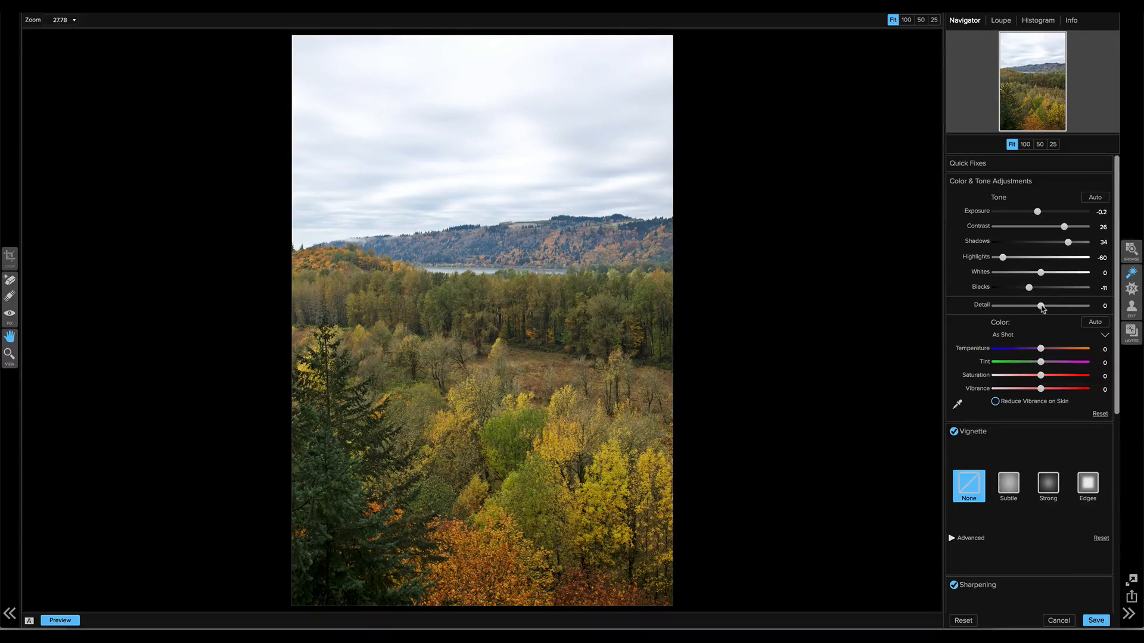
pyautogui.moveTo(1041, 305); pyautogui.dragTo(1056, 305)
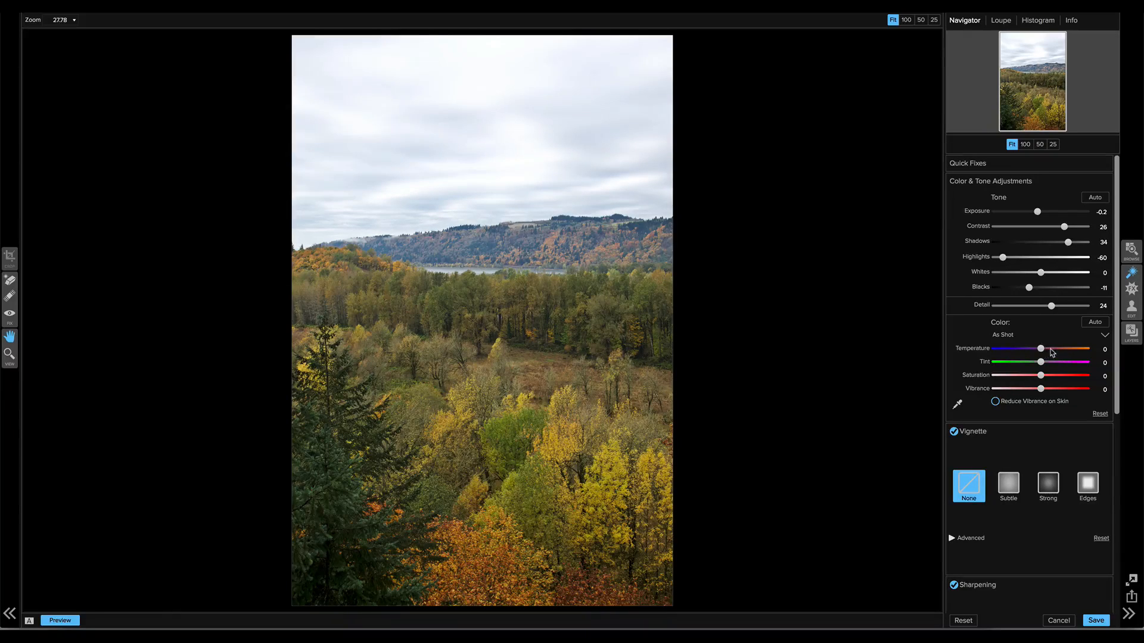
# - Warm the temperature to 30 and add a Subtle vignette
pyautogui.moveTo(1039, 348); pyautogui.dragTo(1055, 349)
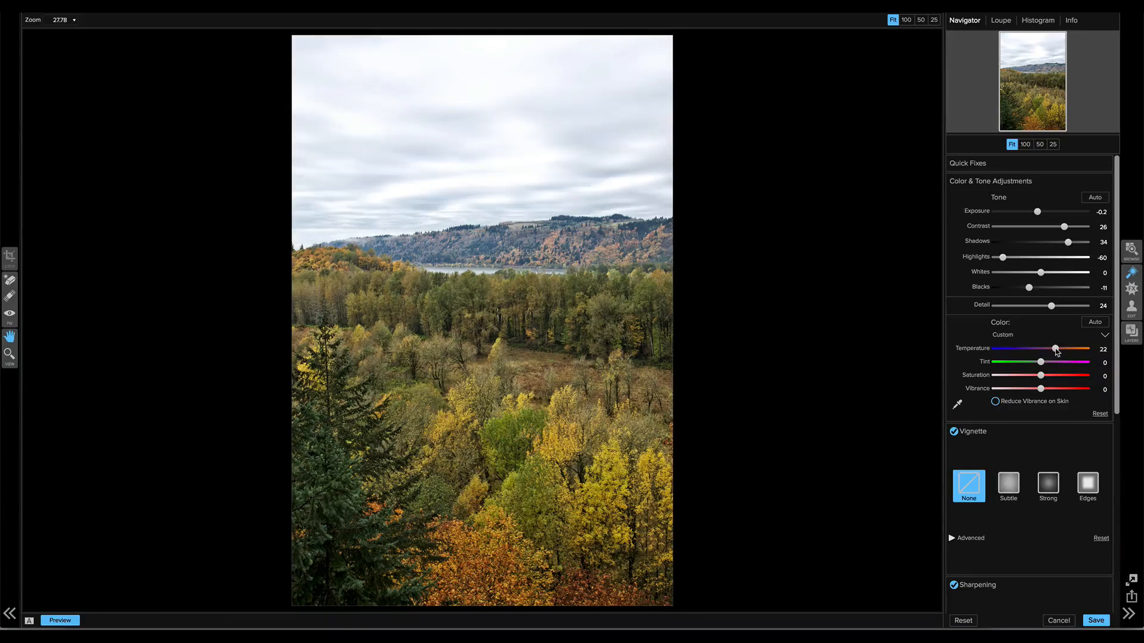
pyautogui.moveTo(1054, 348); pyautogui.dragTo(1061, 349)
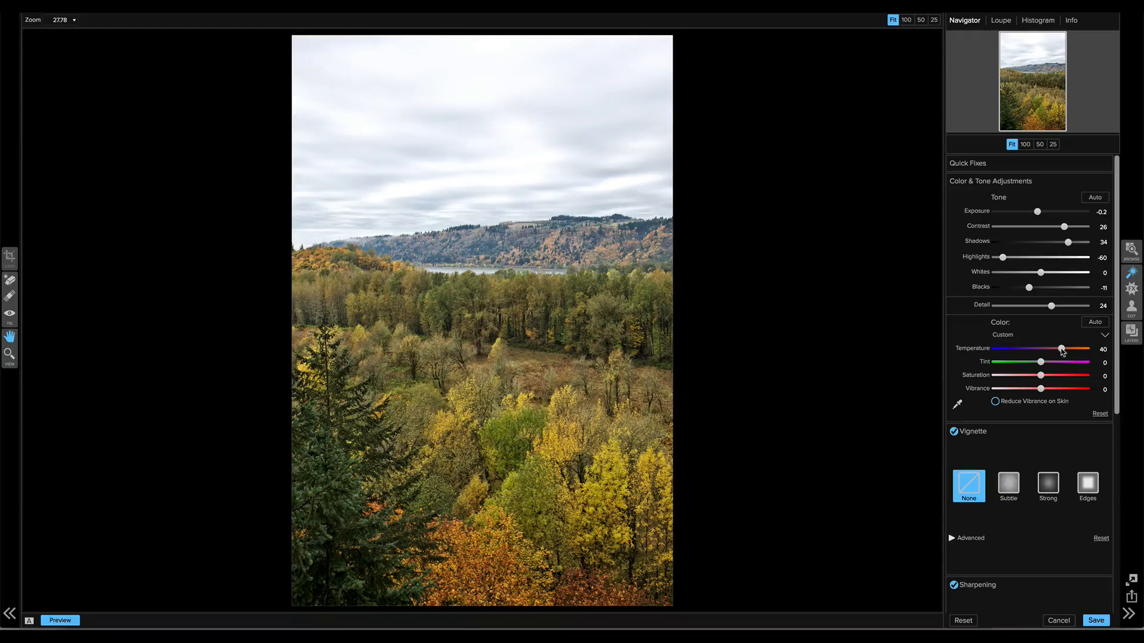
pyautogui.moveTo(1062, 348); pyautogui.dragTo(1059, 349)
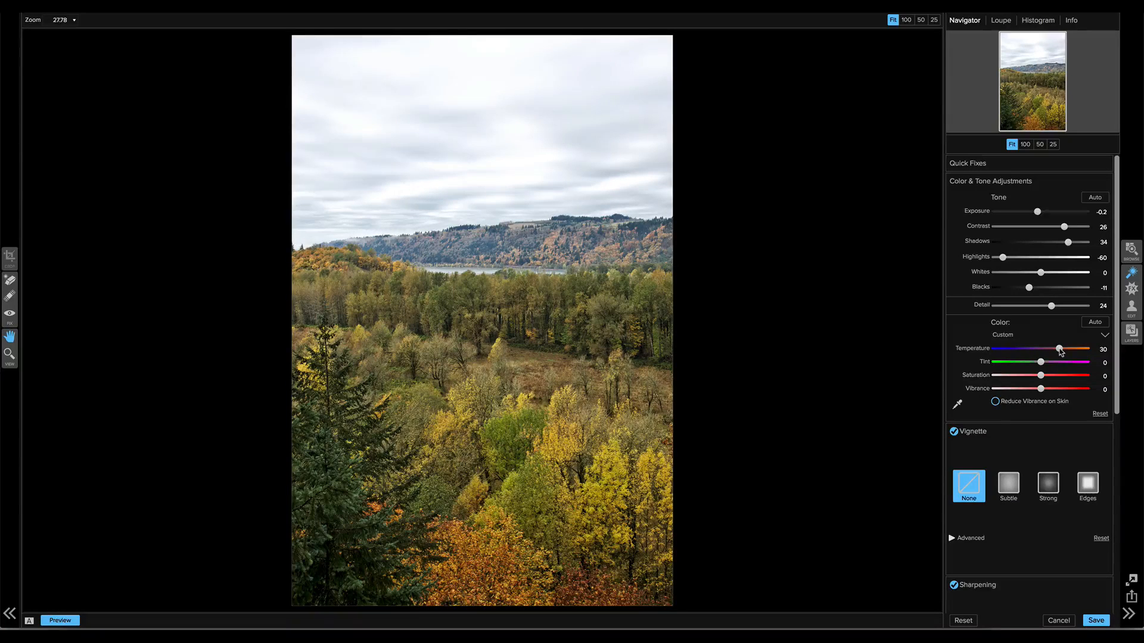
pyautogui.click(1007, 486)
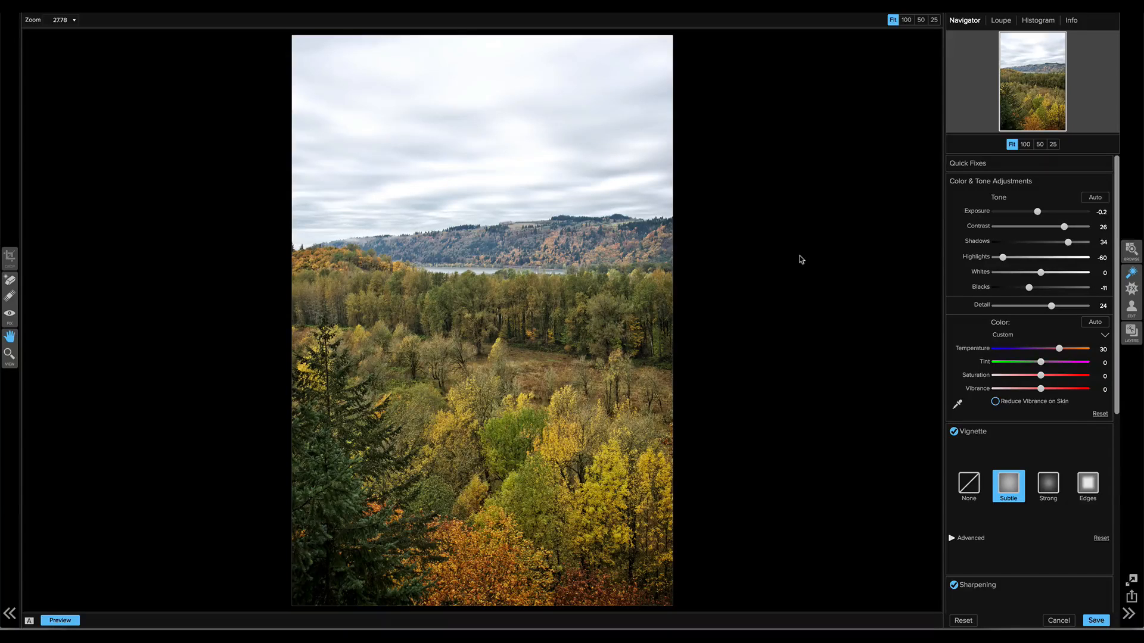
pyautogui.moveTo(867, 228)
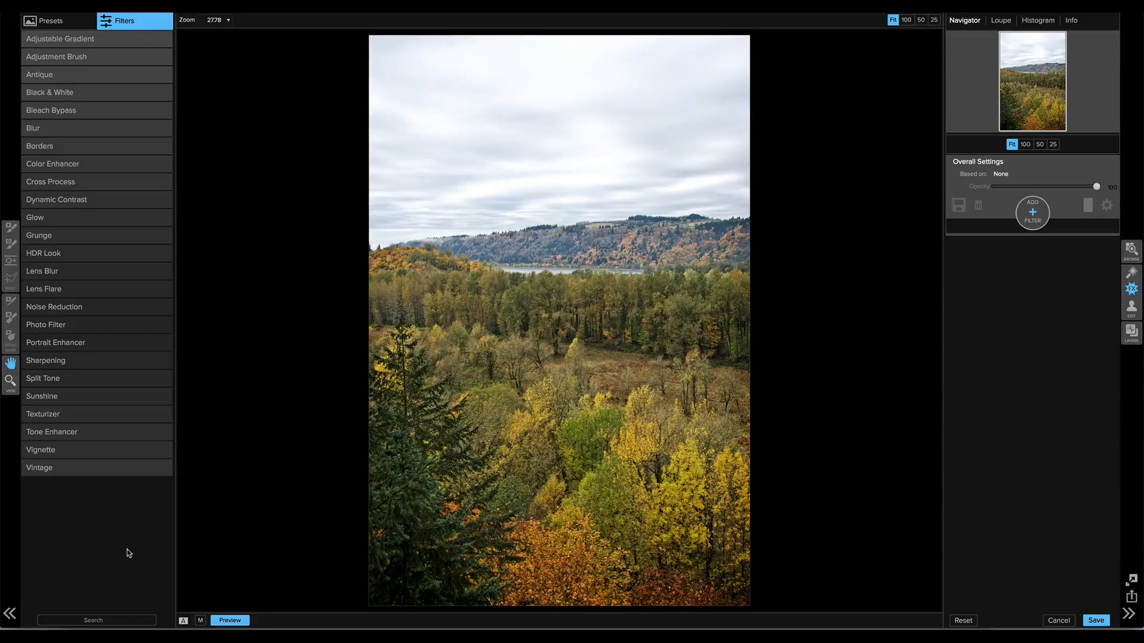
# - Search effect presets for 'fall', apply Fall Enhancer, and set its opacity to 80
pyautogui.click(96, 620)
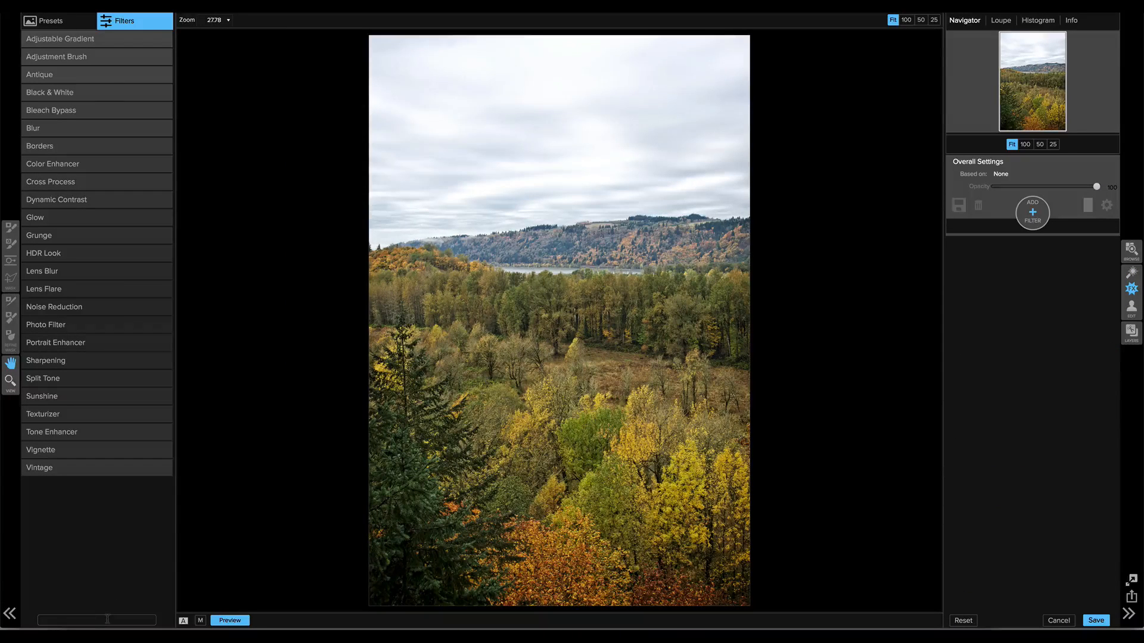
pyautogui.write('fall')
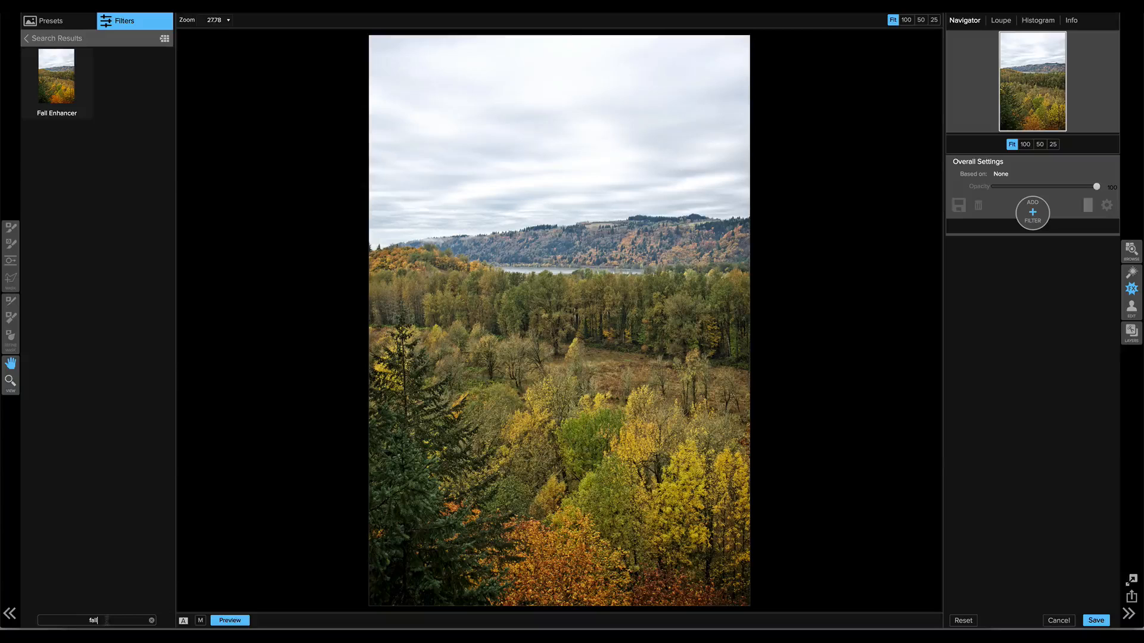
pyautogui.click(61, 78)
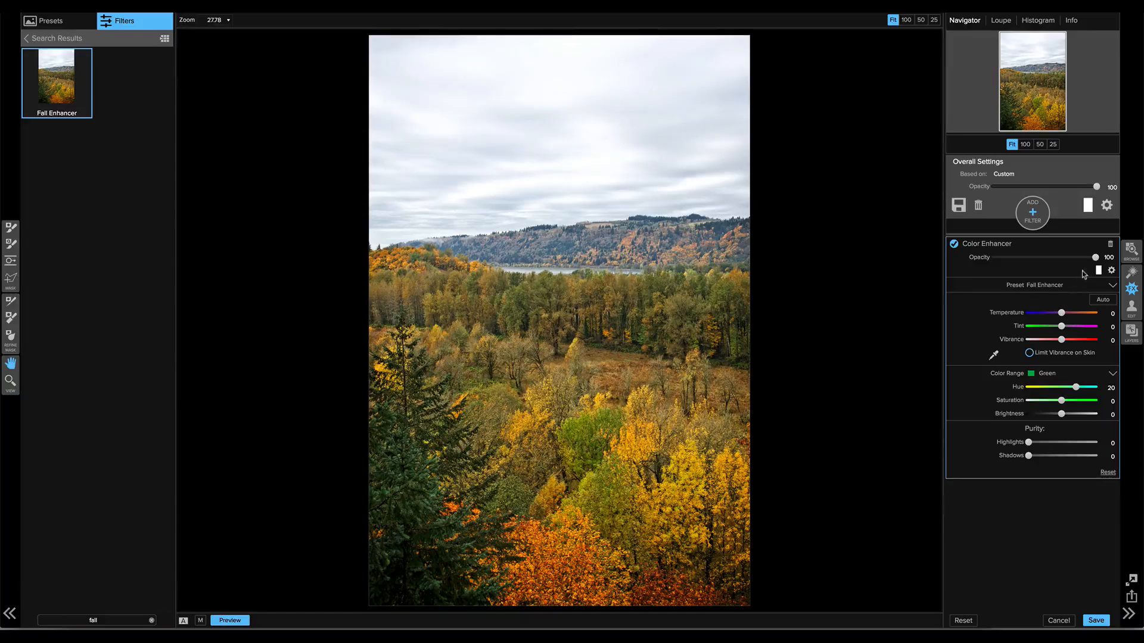
pyautogui.moveTo(1094, 257); pyautogui.dragTo(1043, 257)
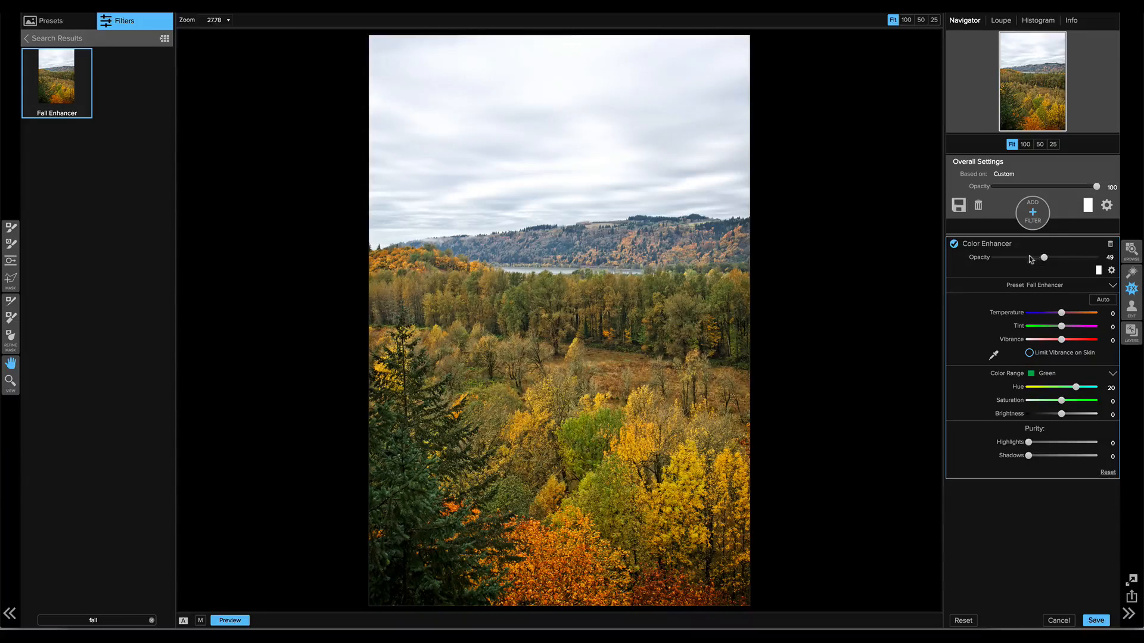
pyautogui.moveTo(1043, 257); pyautogui.dragTo(1076, 257)
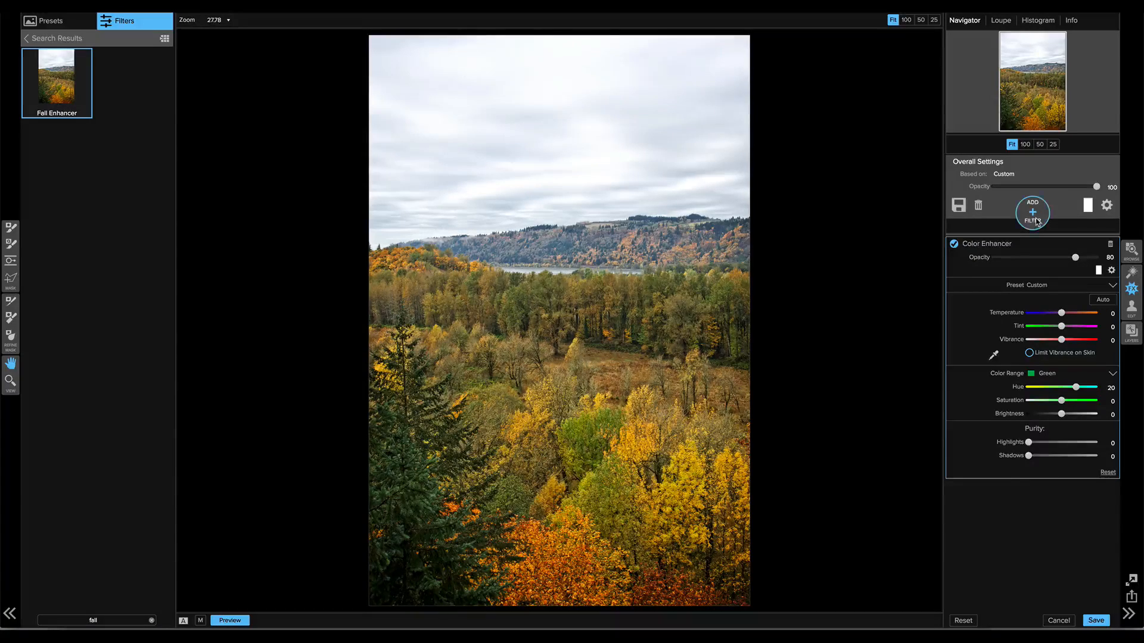
# - Add an Adjustable Gradient set to darken and drag it over the sky
pyautogui.click(1033, 212)
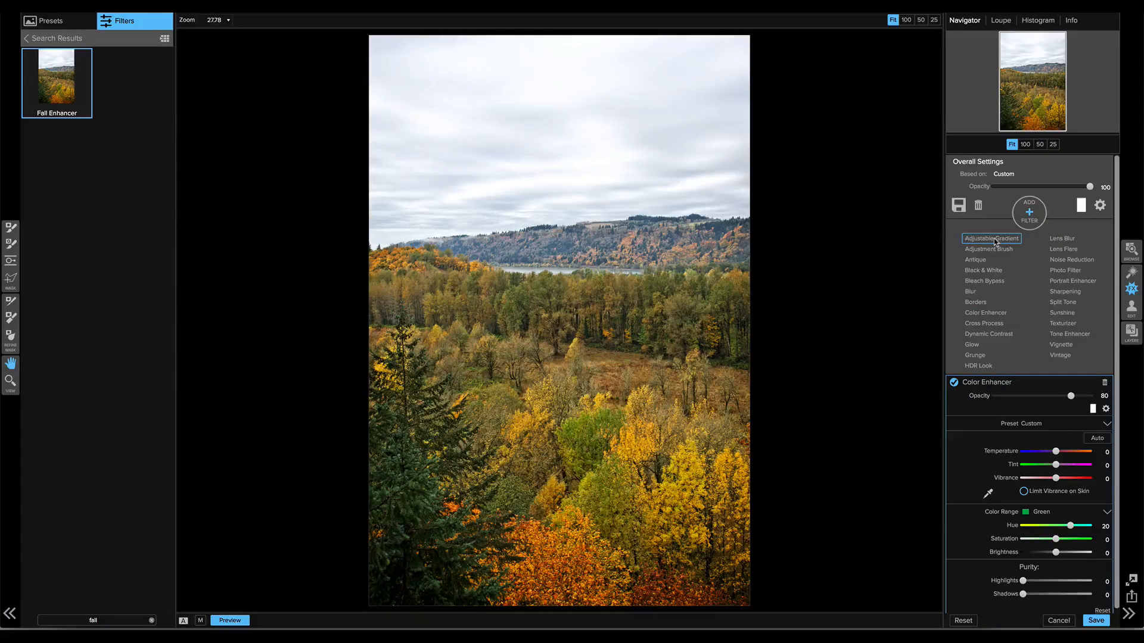
pyautogui.click(990, 238)
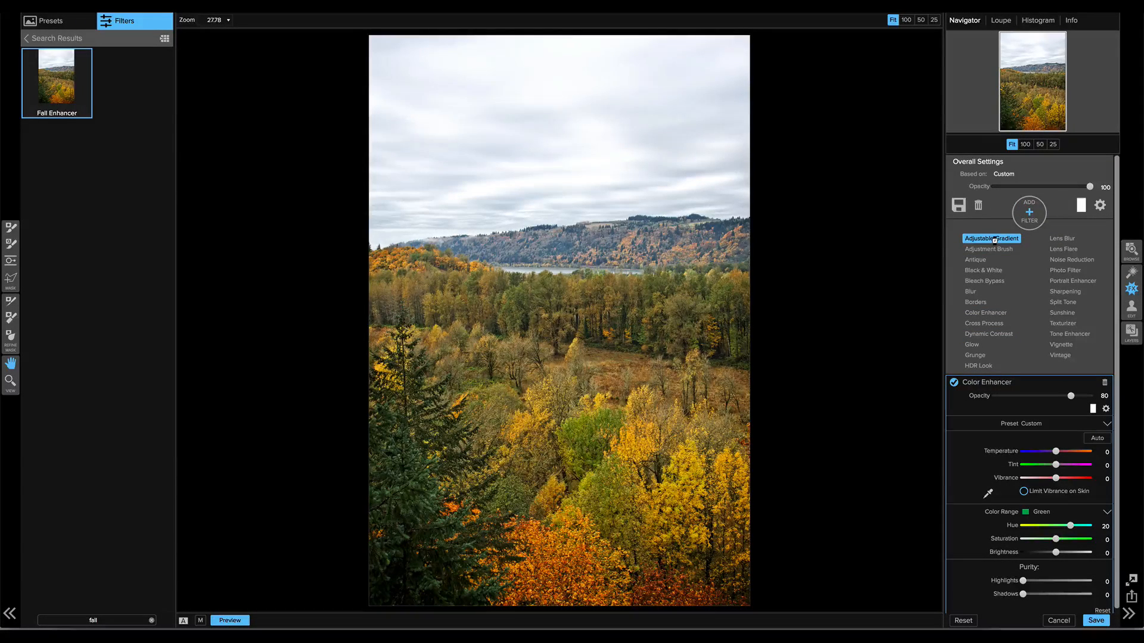
pyautogui.click(991, 238)
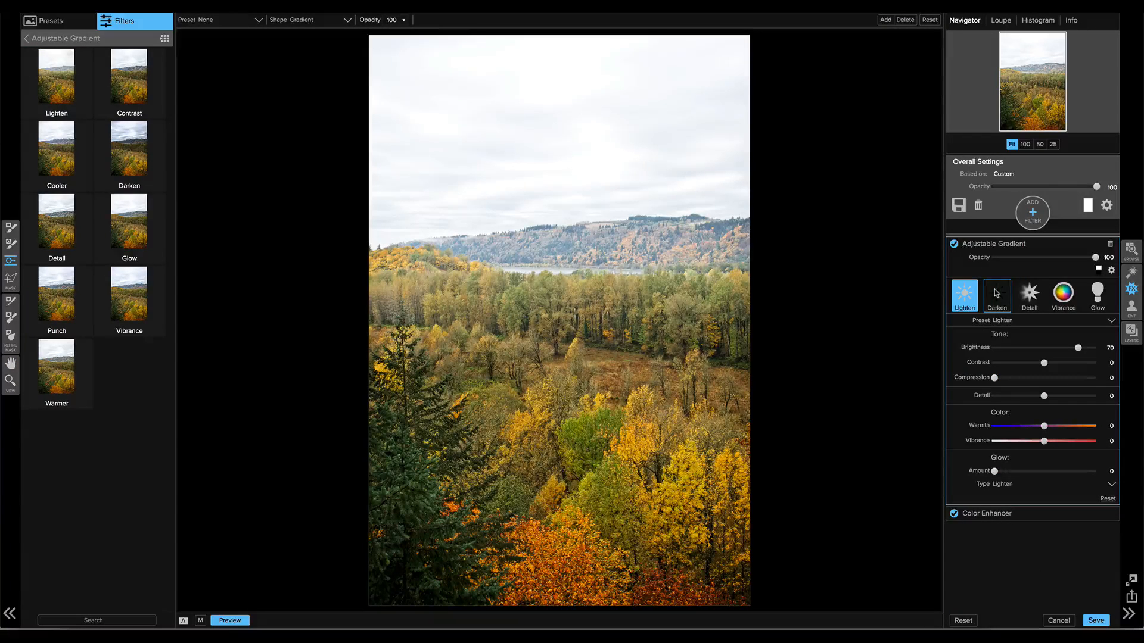
pyautogui.click(996, 296)
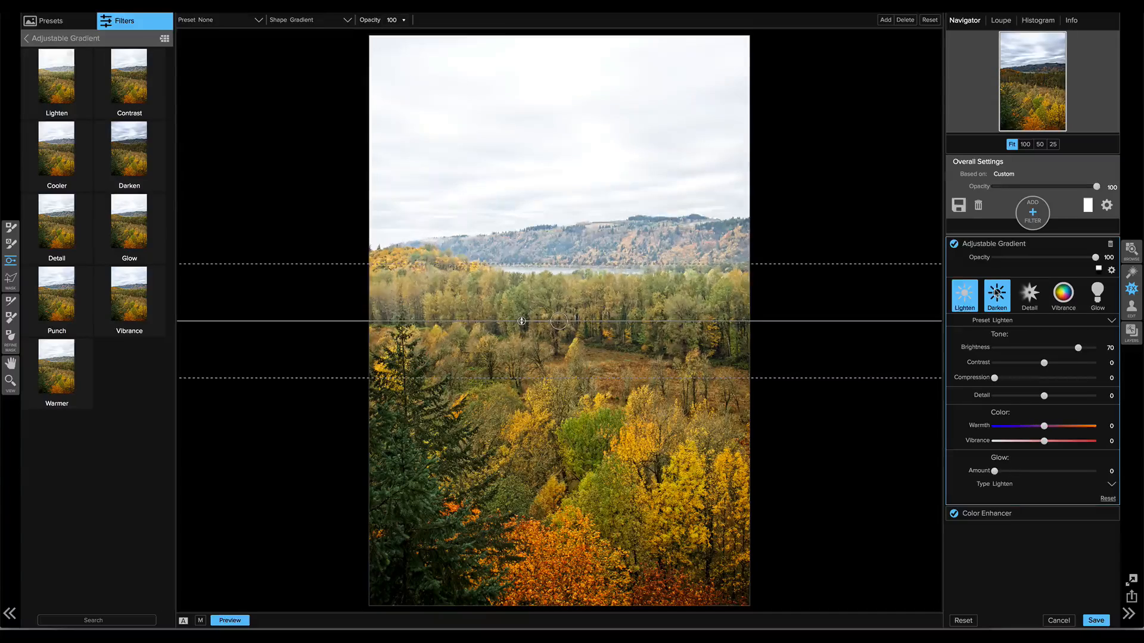
pyautogui.click(996, 295)
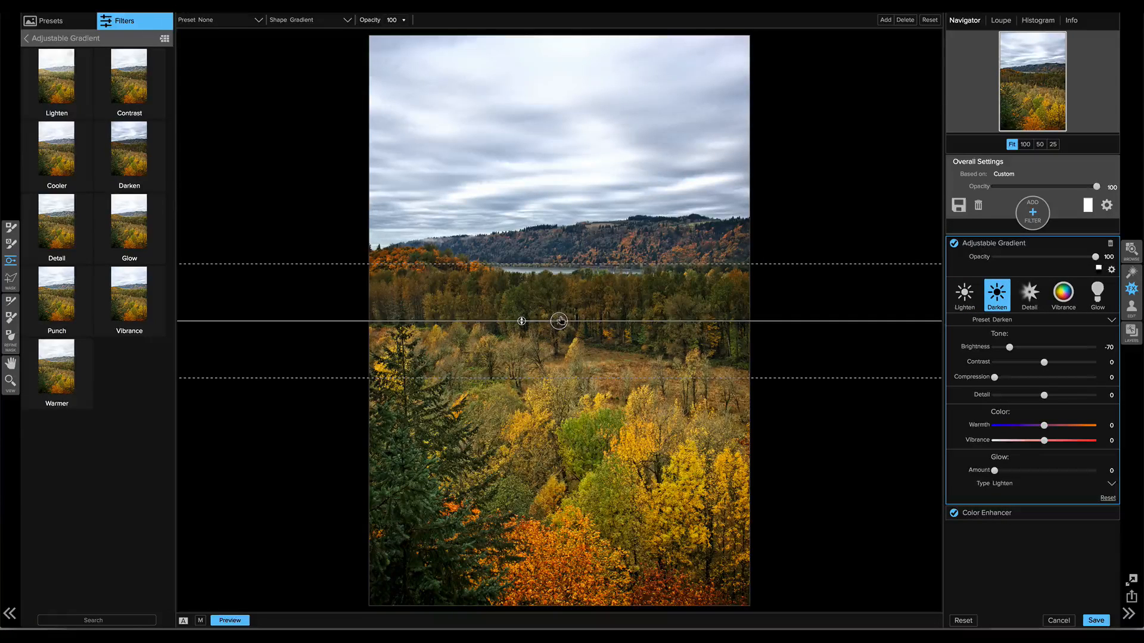
pyautogui.moveTo(559, 321); pyautogui.dragTo(568, 212)
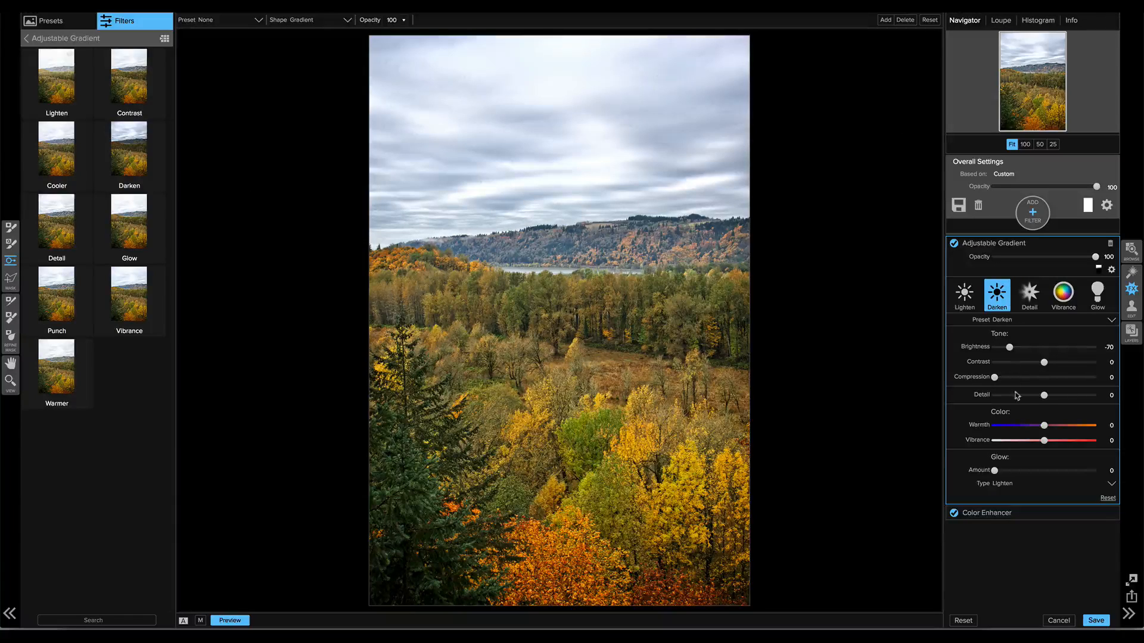
# - Cool and further darken the sky gradient, increase its compression, and save the edits
pyautogui.moveTo(1043, 425); pyautogui.dragTo(1001, 426)
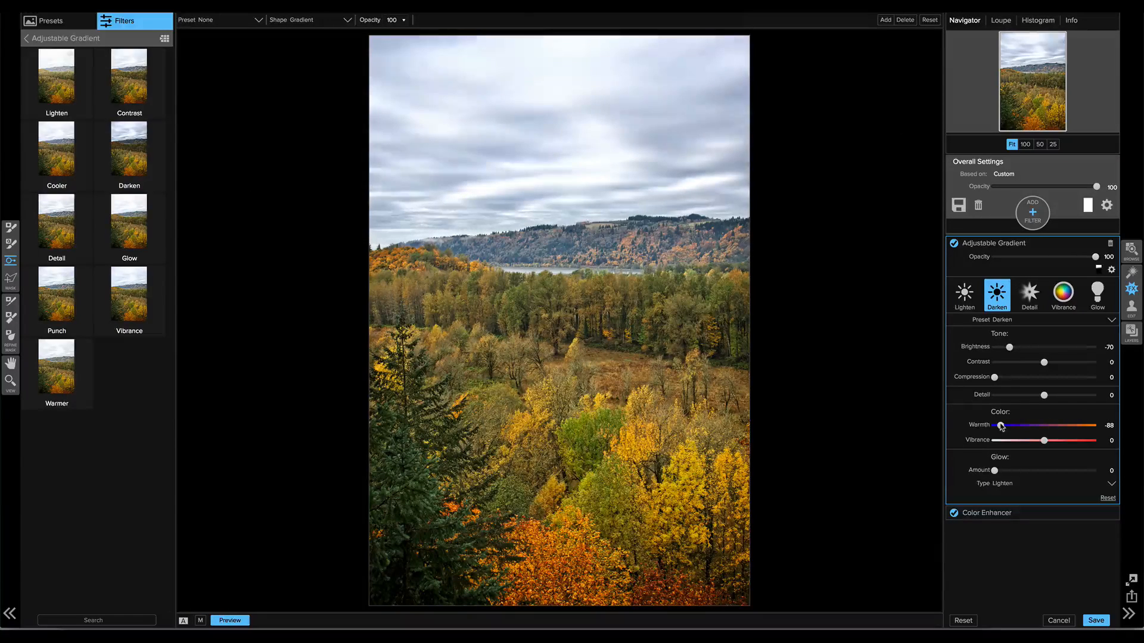
pyautogui.moveTo(1006, 347); pyautogui.dragTo(1004, 347)
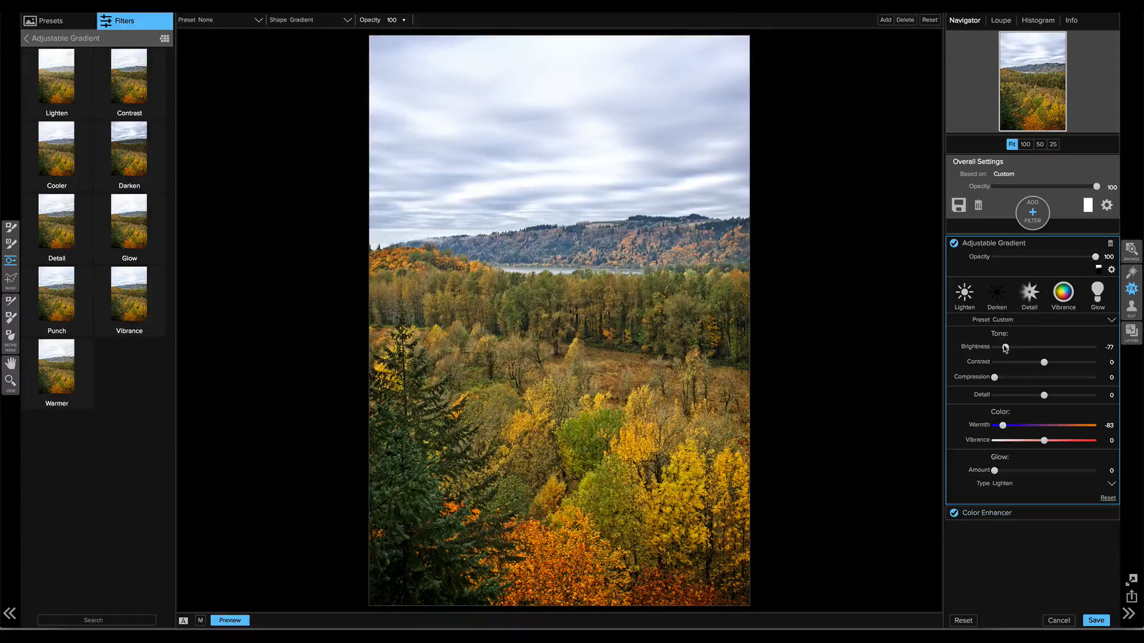
pyautogui.moveTo(994, 377); pyautogui.dragTo(1032, 377)
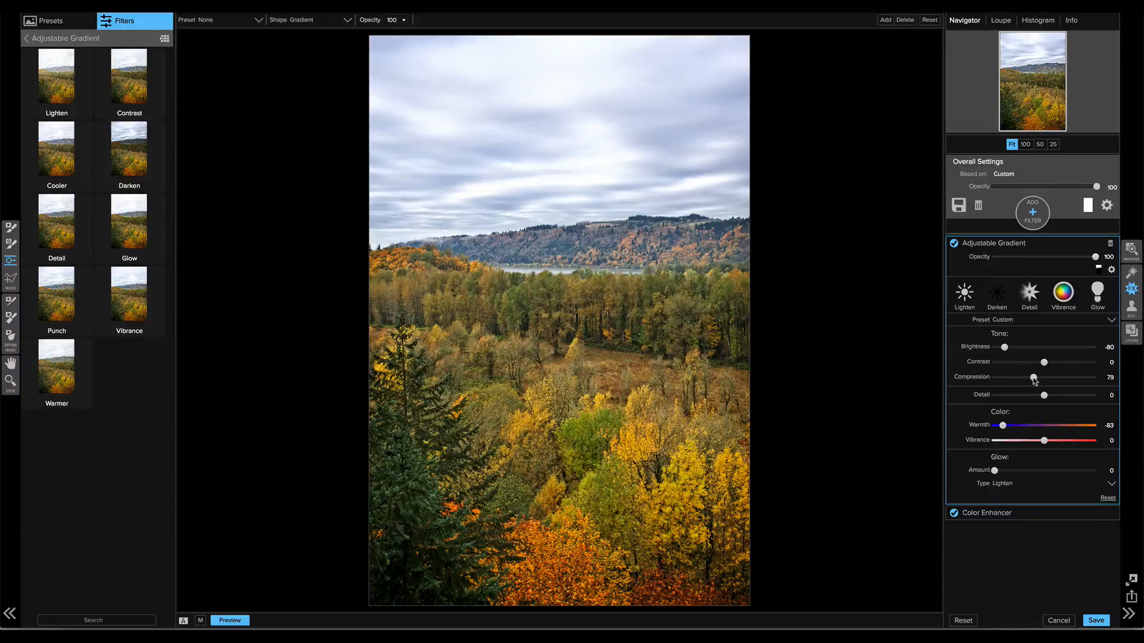
pyautogui.moveTo(1061, 380)
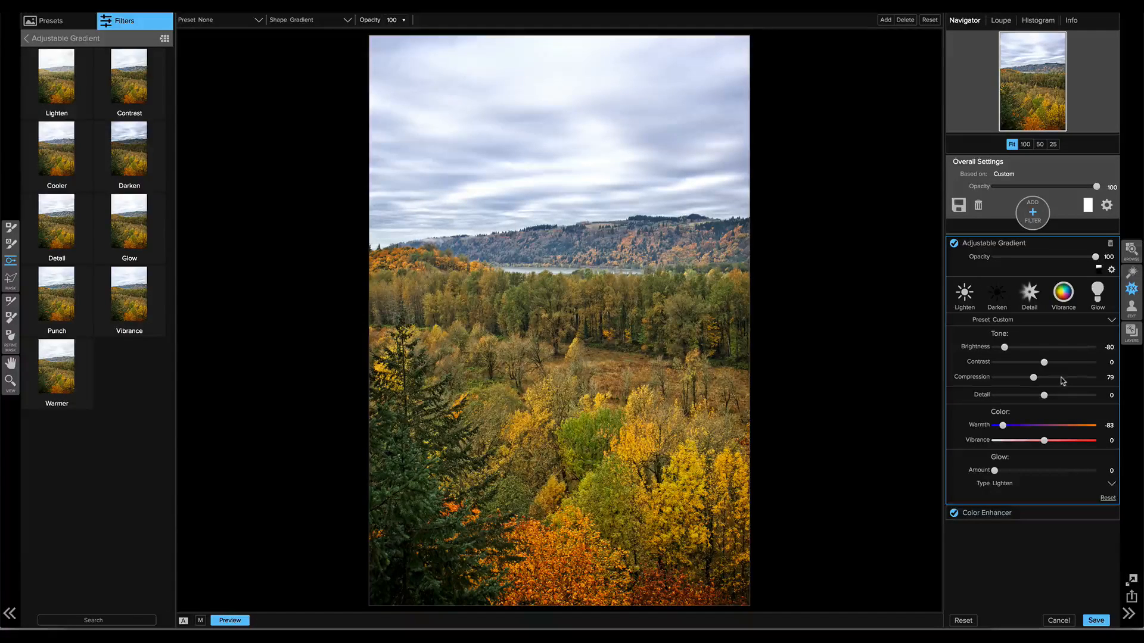
pyautogui.moveTo(1032, 377); pyautogui.dragTo(1061, 377)
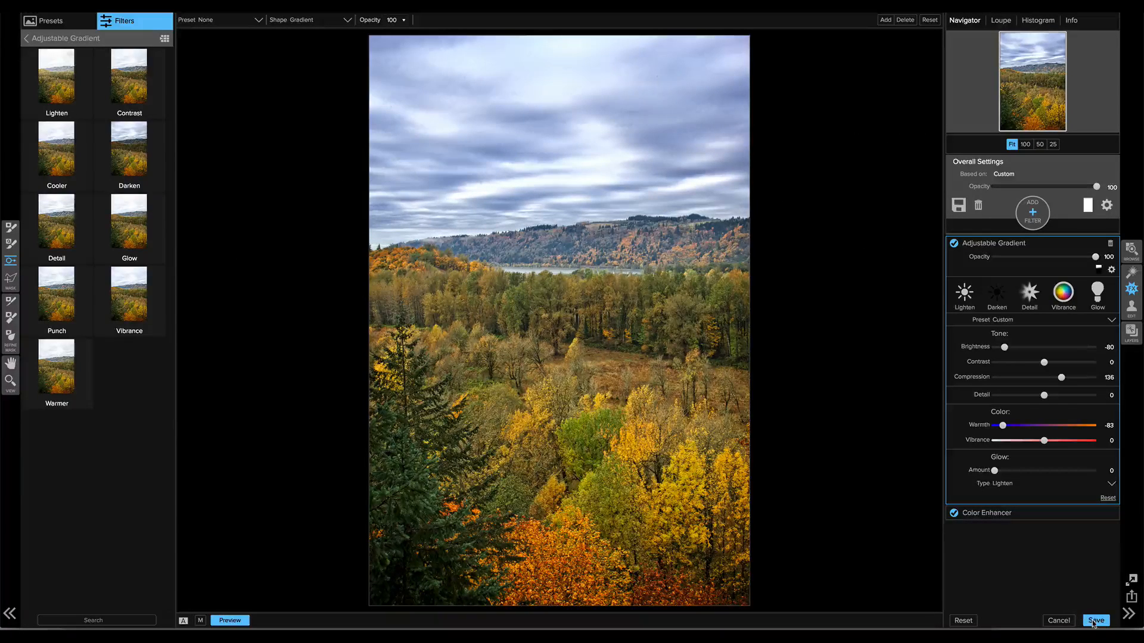
pyautogui.click(1095, 621)
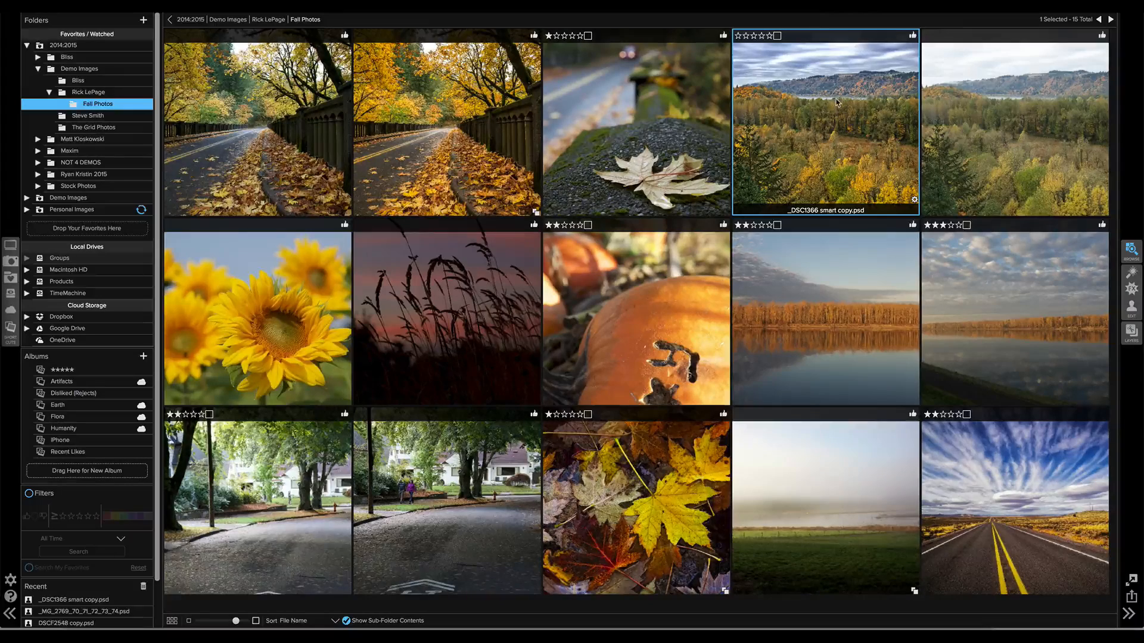
pyautogui.moveTo(974, 116)
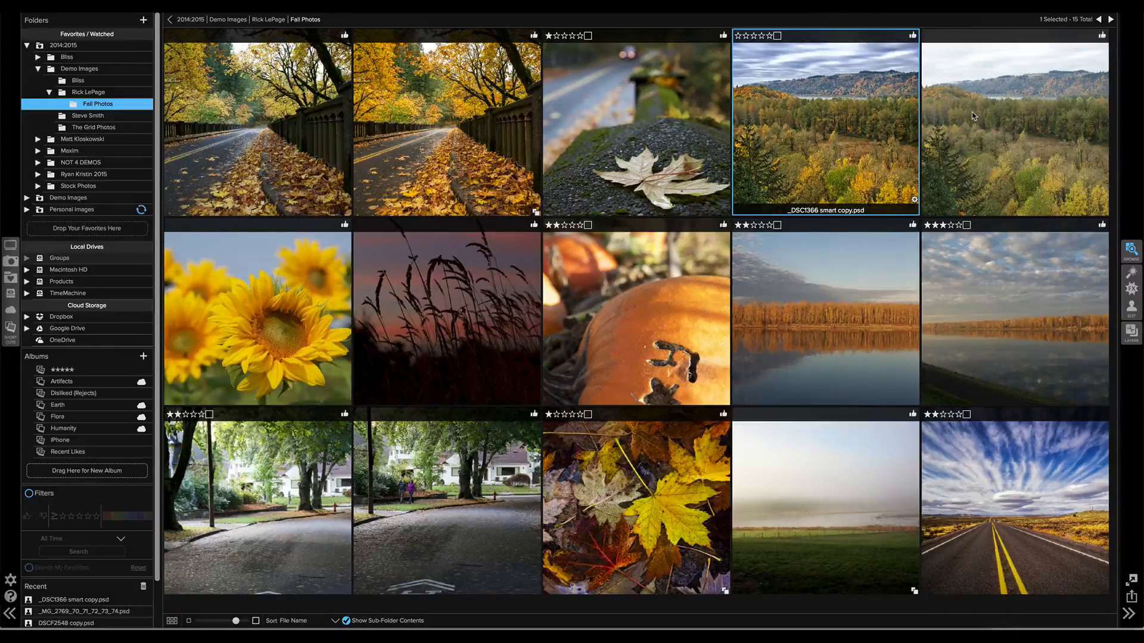
pyautogui.moveTo(800, 100)
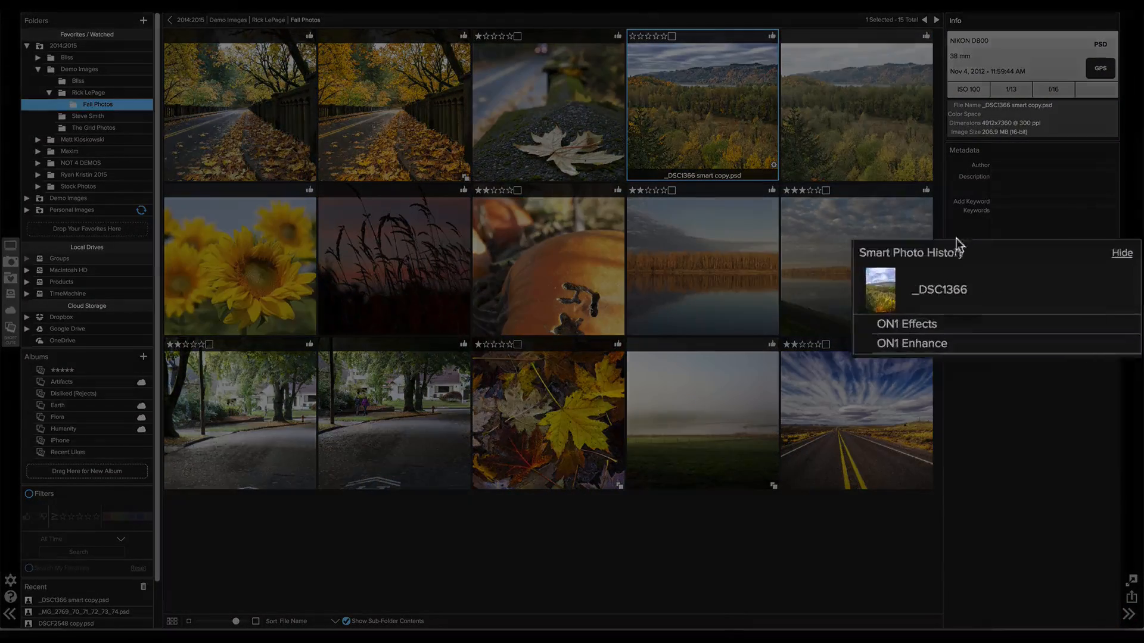
pyautogui.moveTo(928, 354)
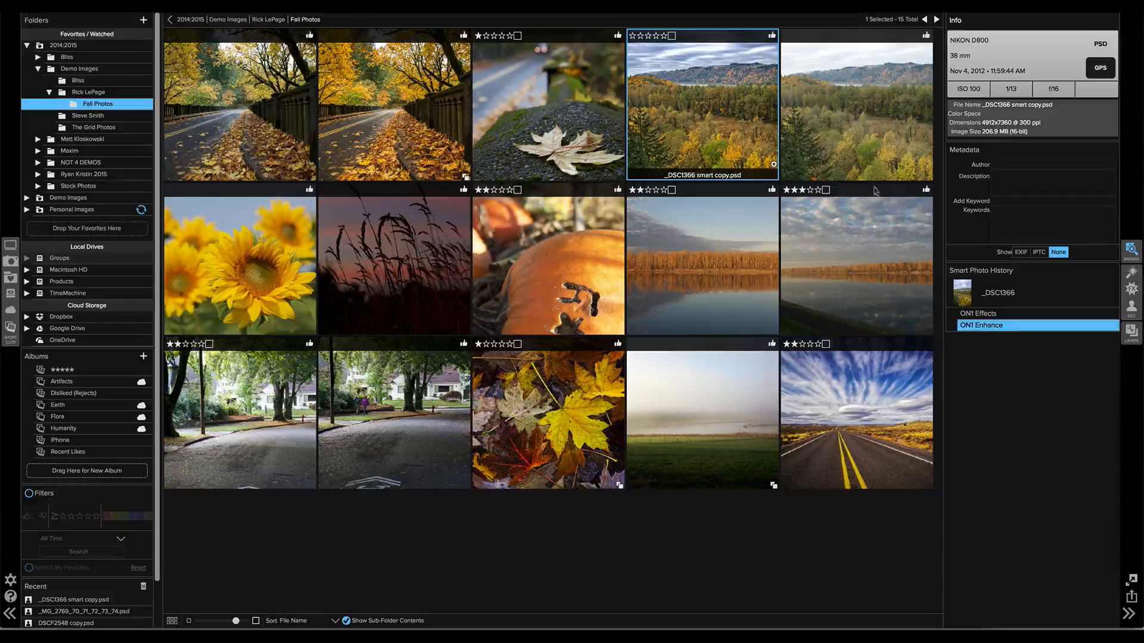
# - Reopen the ON1 Effects edits and soften the sky gradient's darkening, cooling and glow
pyautogui.click(977, 313)
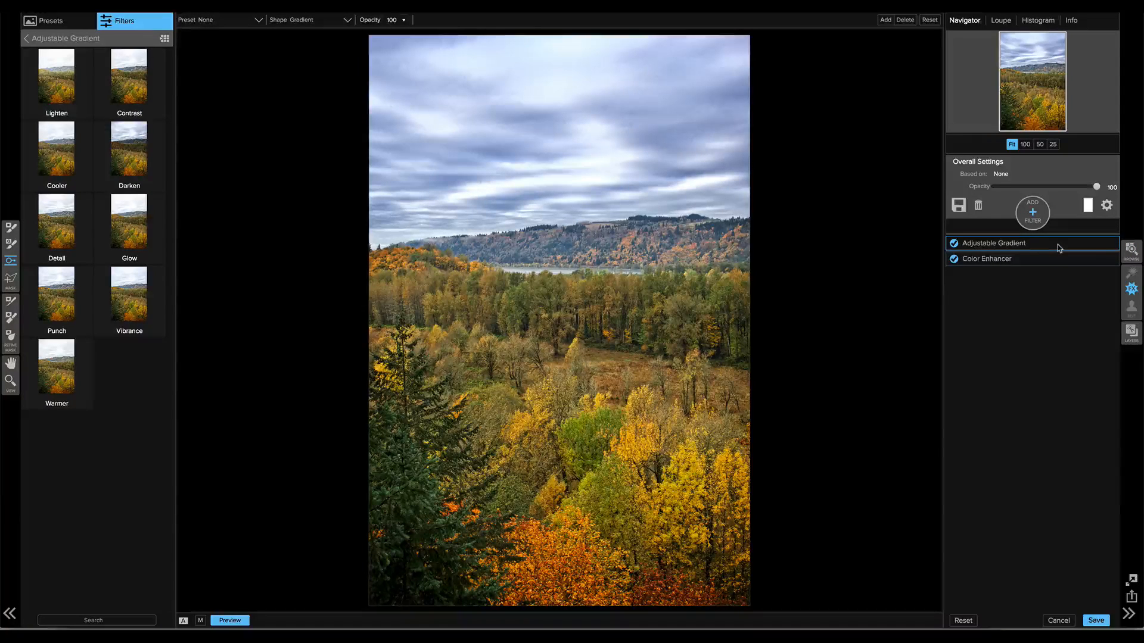
pyautogui.click(993, 243)
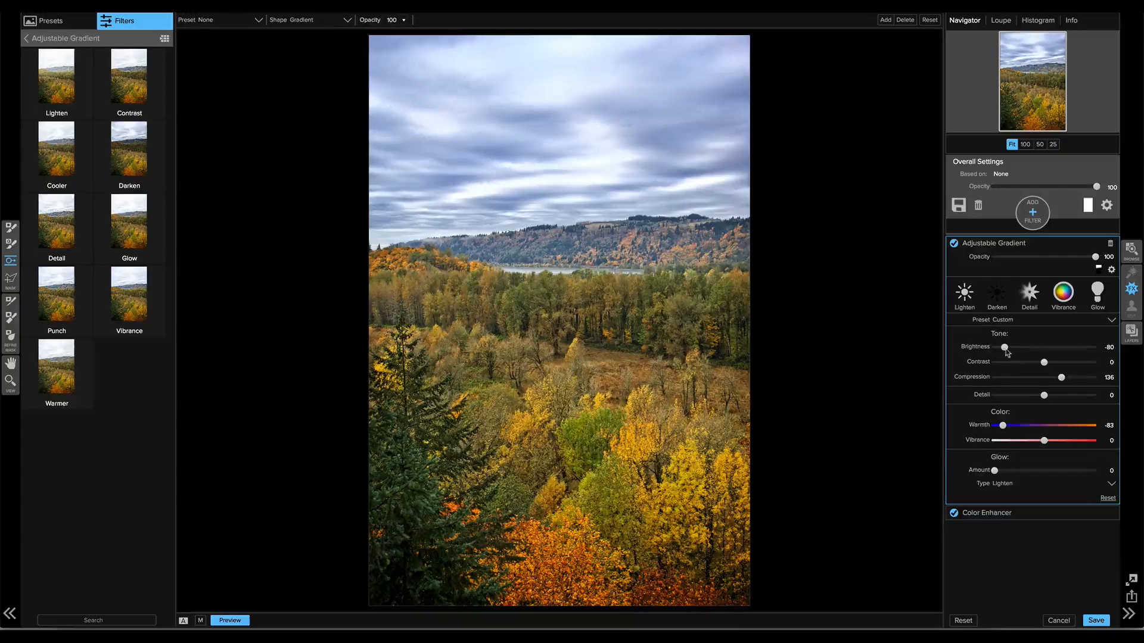
pyautogui.moveTo(1005, 348); pyautogui.dragTo(1020, 348)
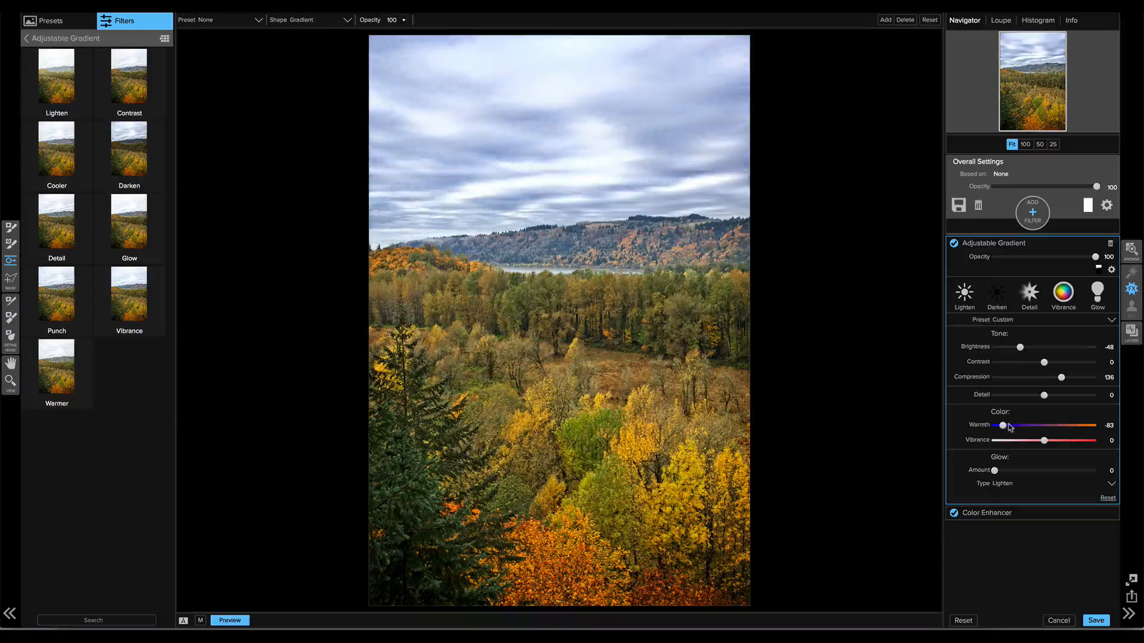
pyautogui.moveTo(1003, 426); pyautogui.dragTo(1008, 425)
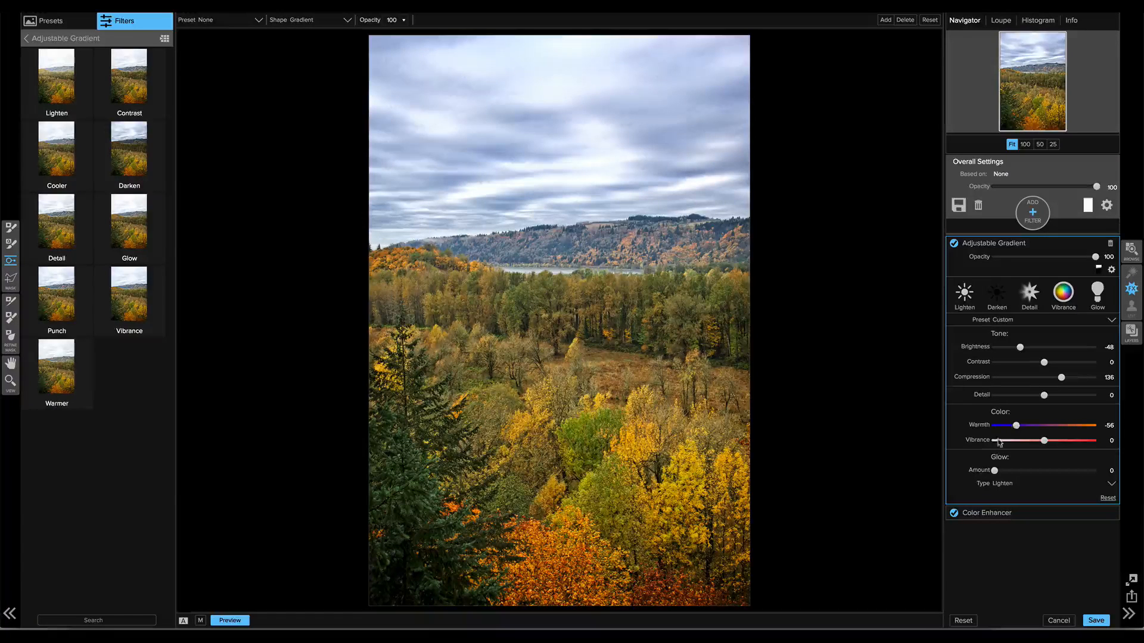
pyautogui.moveTo(993, 470); pyautogui.dragTo(1048, 470)
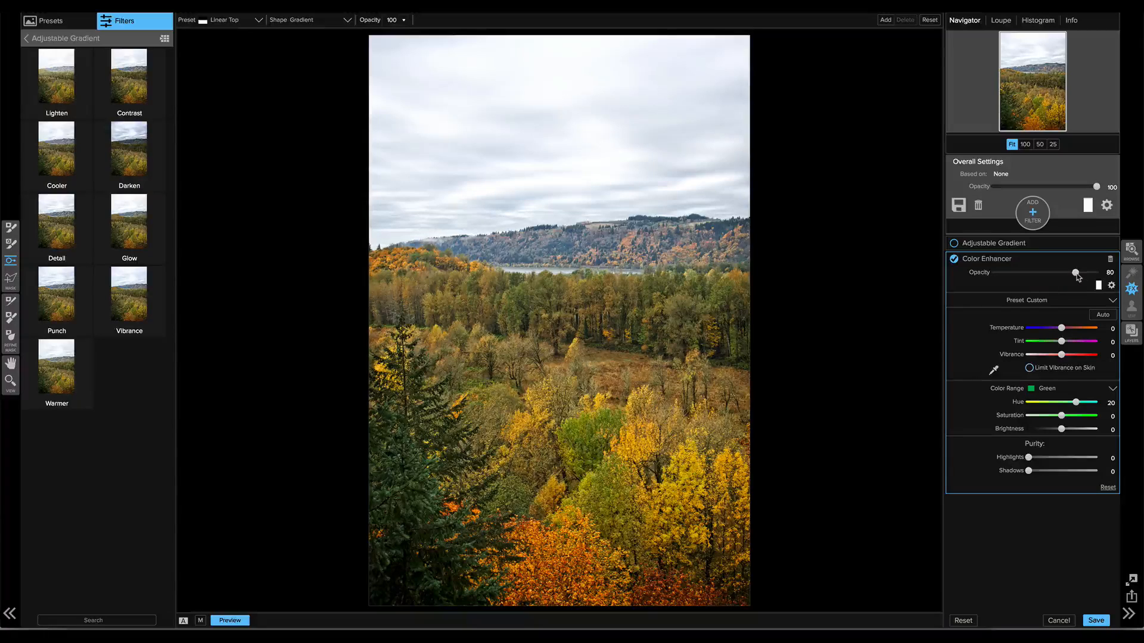
# - Lower the Color Enhancer opacity to 61, adjust the gradient, and resave the smart PSD
pyautogui.moveTo(1073, 273); pyautogui.dragTo(1055, 274)
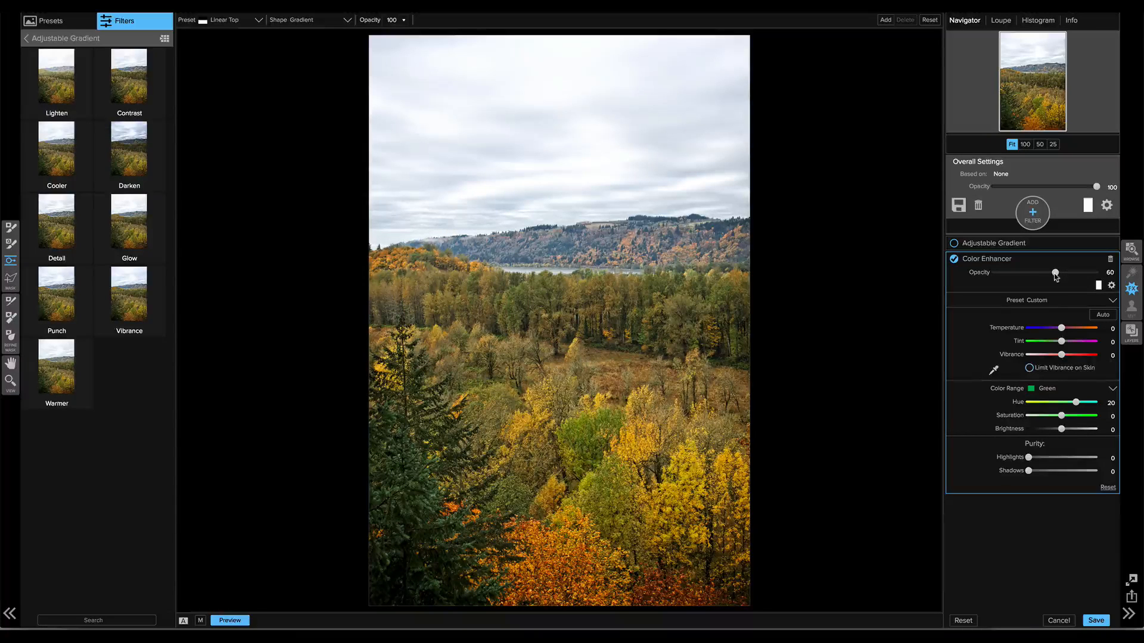
pyautogui.moveTo(1052, 273); pyautogui.dragTo(1055, 272)
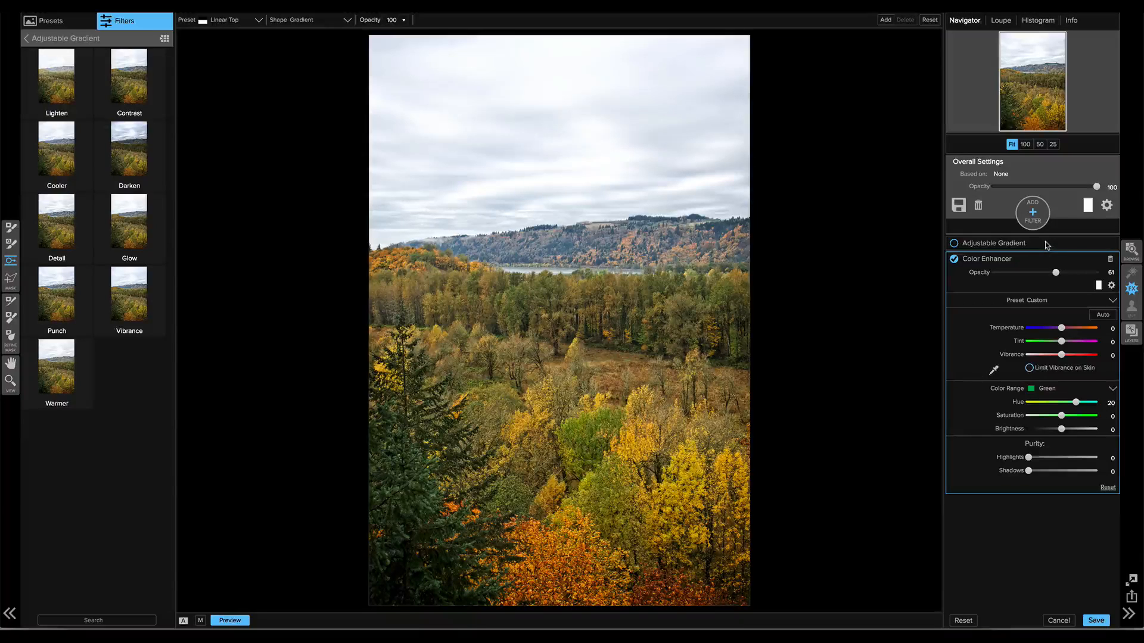
pyautogui.click(953, 243)
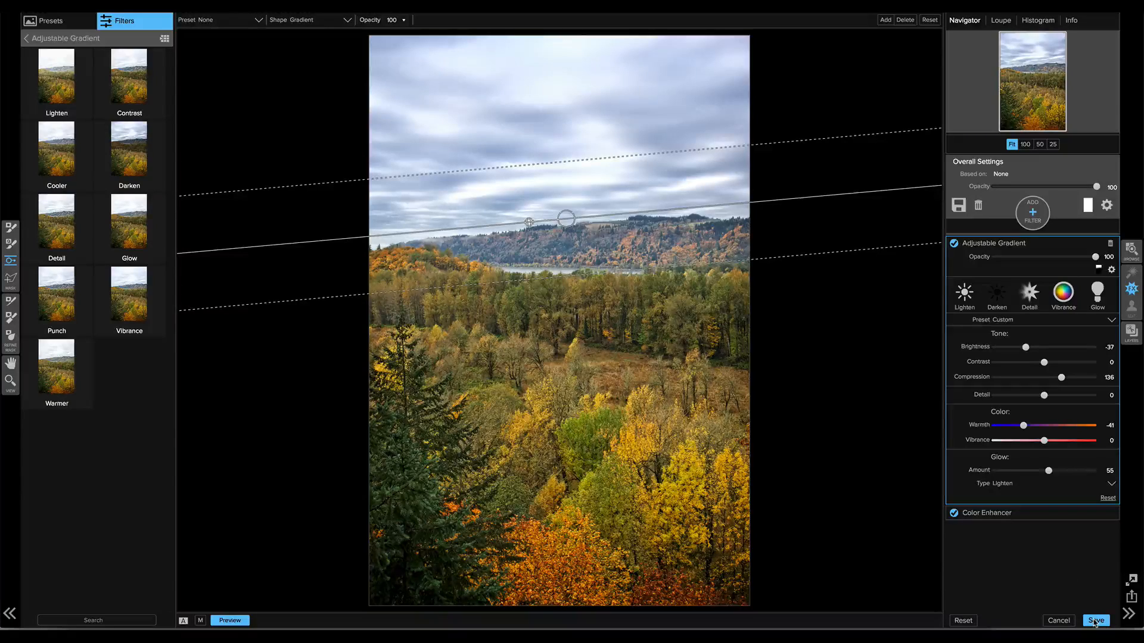
pyautogui.click(1097, 621)
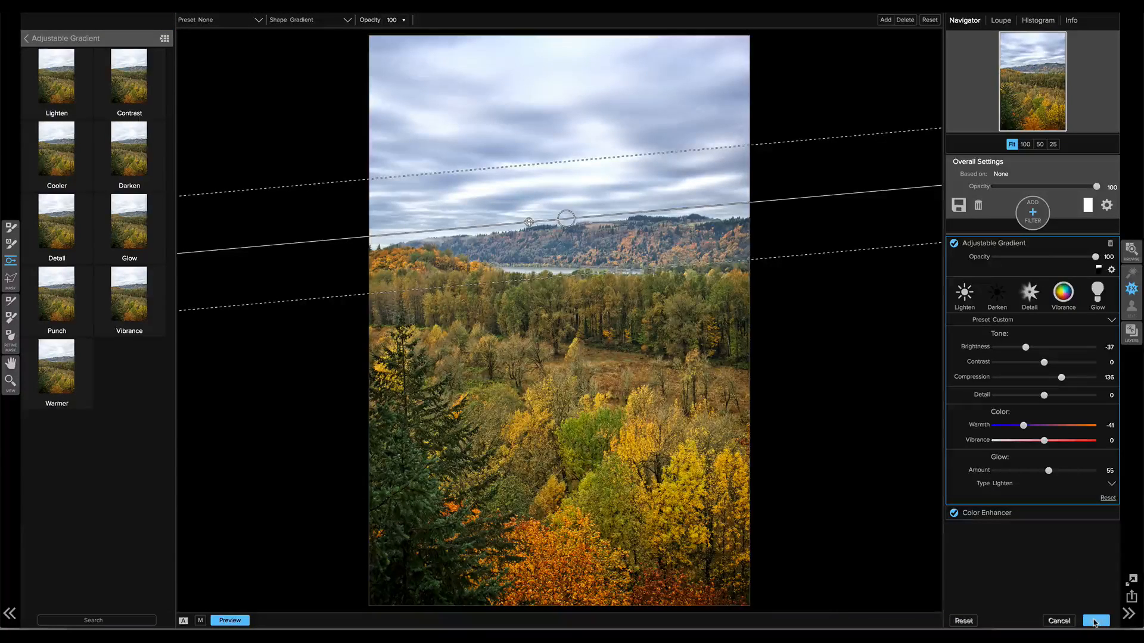
pyautogui.click(1091, 621)
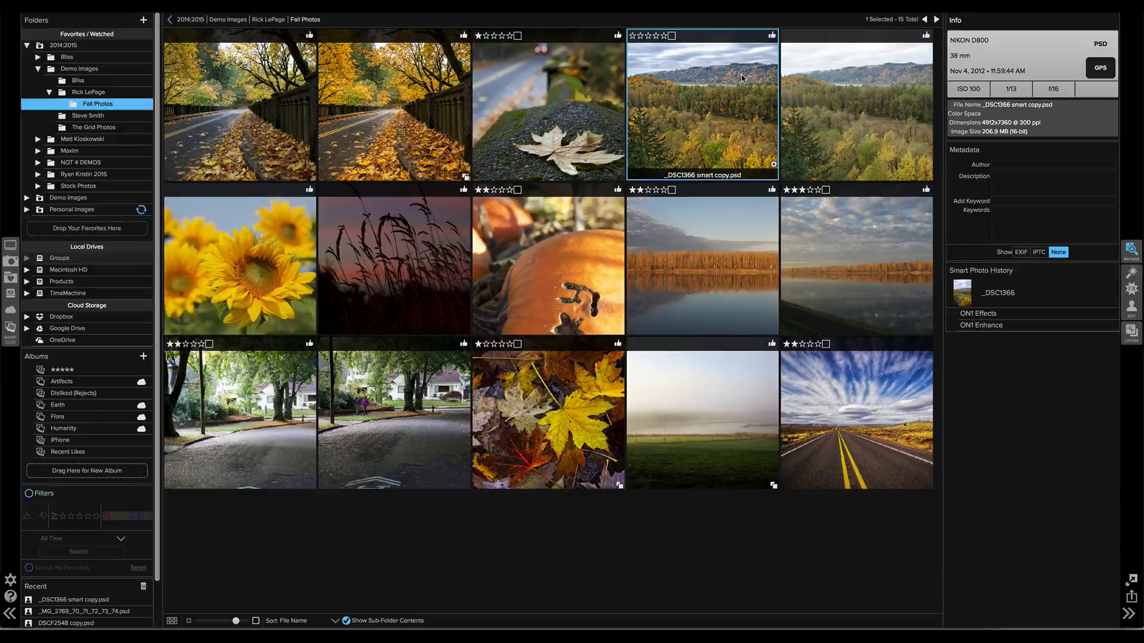